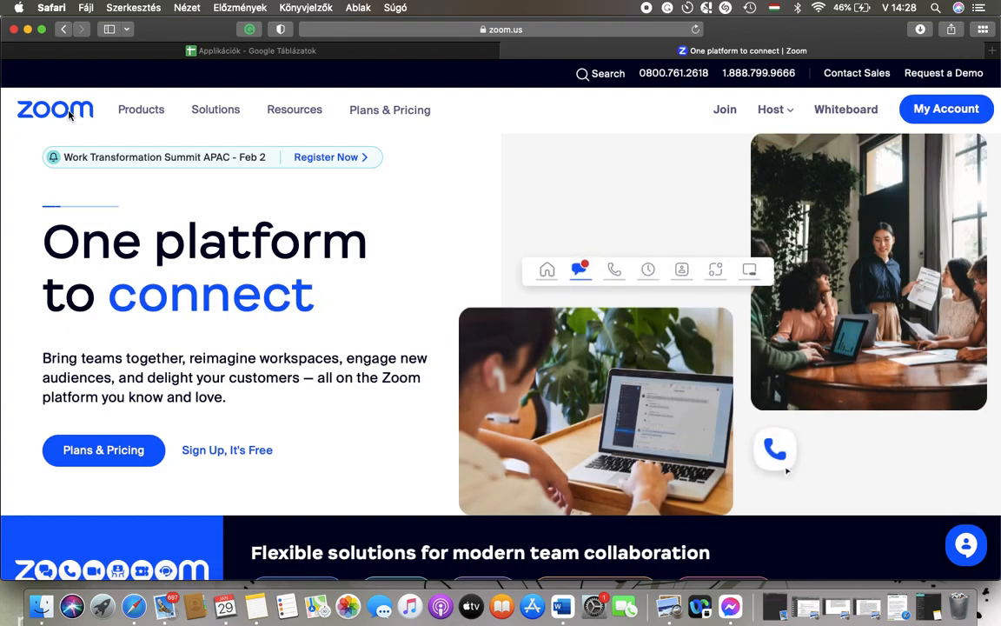
pyautogui.moveTo(947, 109)
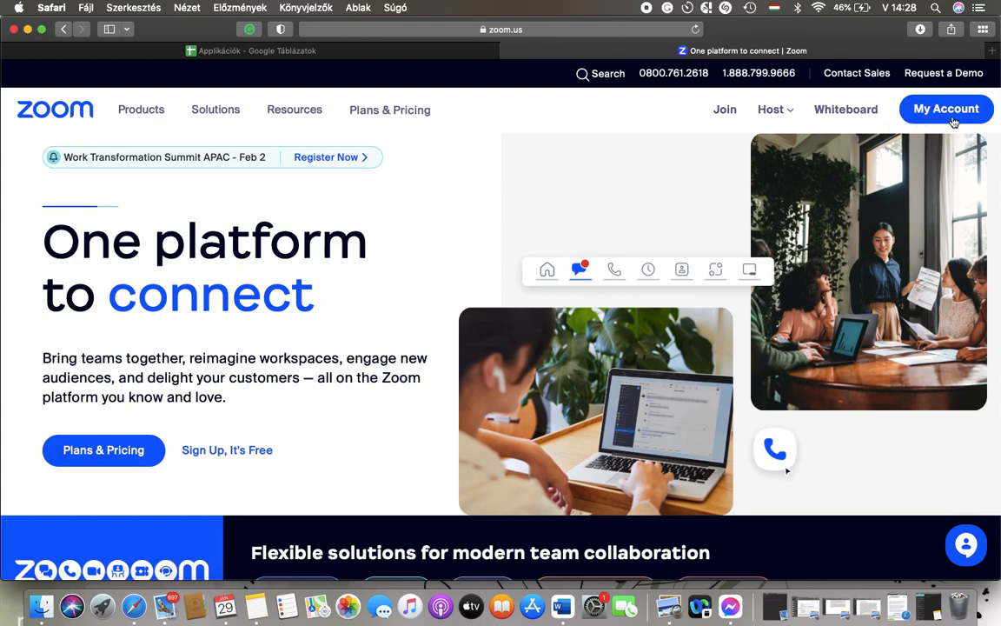
# - Open My Account and go to the Meetings list in the sidebar
pyautogui.click(945, 108)
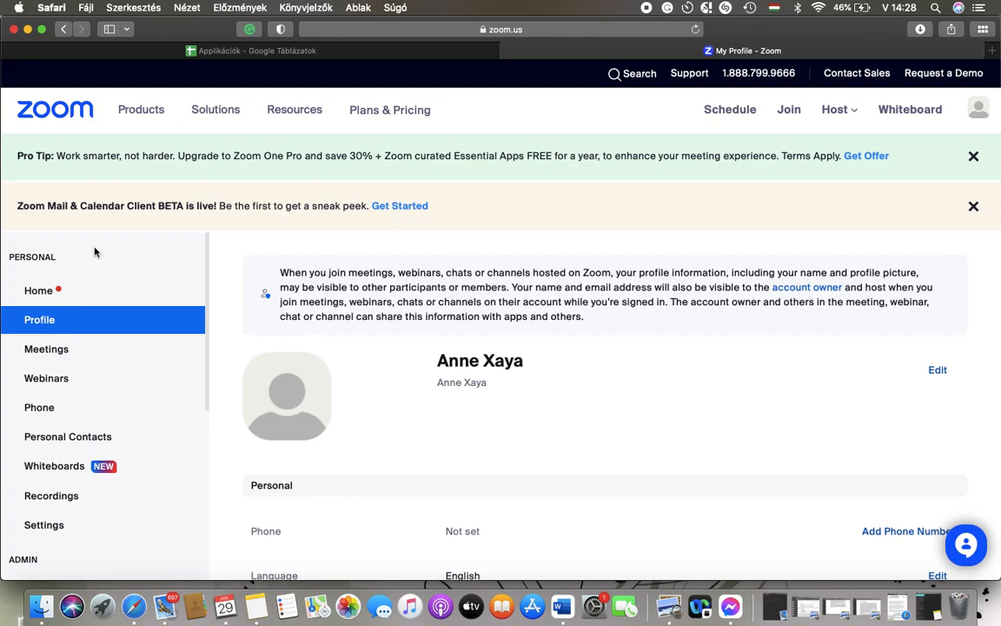
pyautogui.scroll(-3)
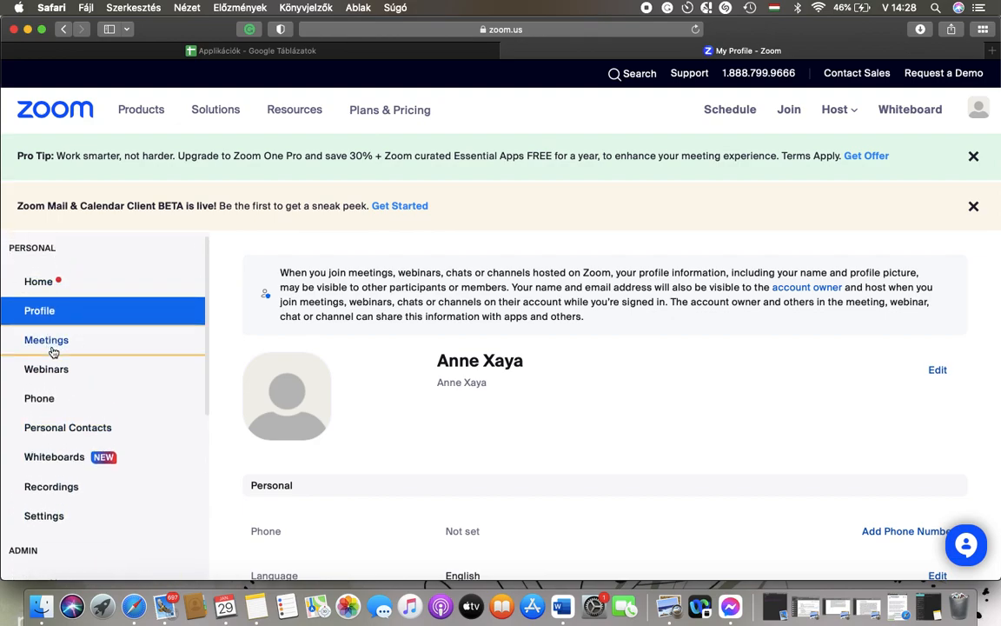
pyautogui.click(46, 340)
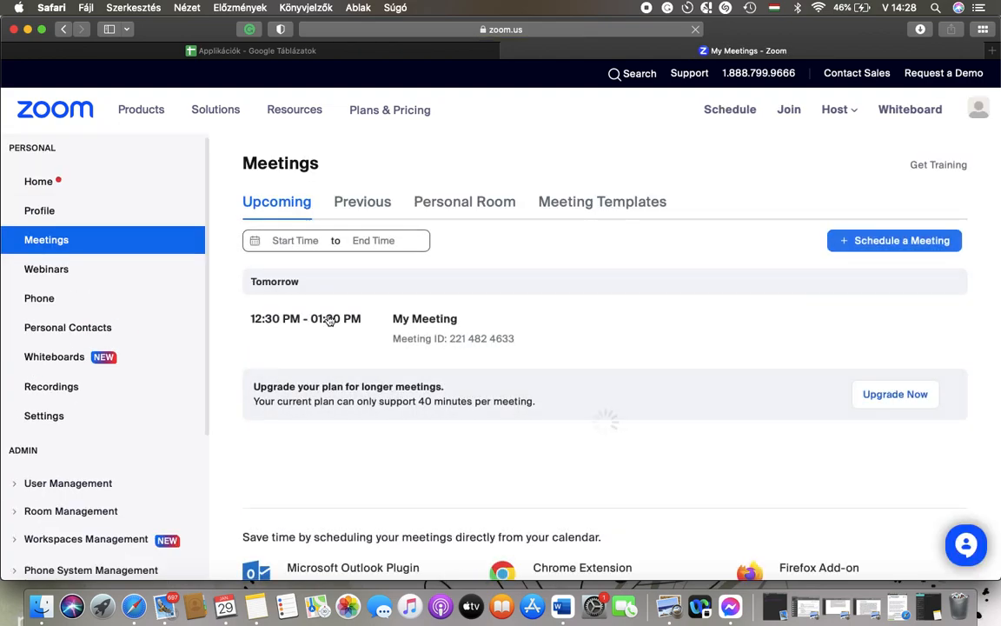
# - Scroll the upcoming meetings list to find My Meeting's details
pyautogui.scroll(-3)
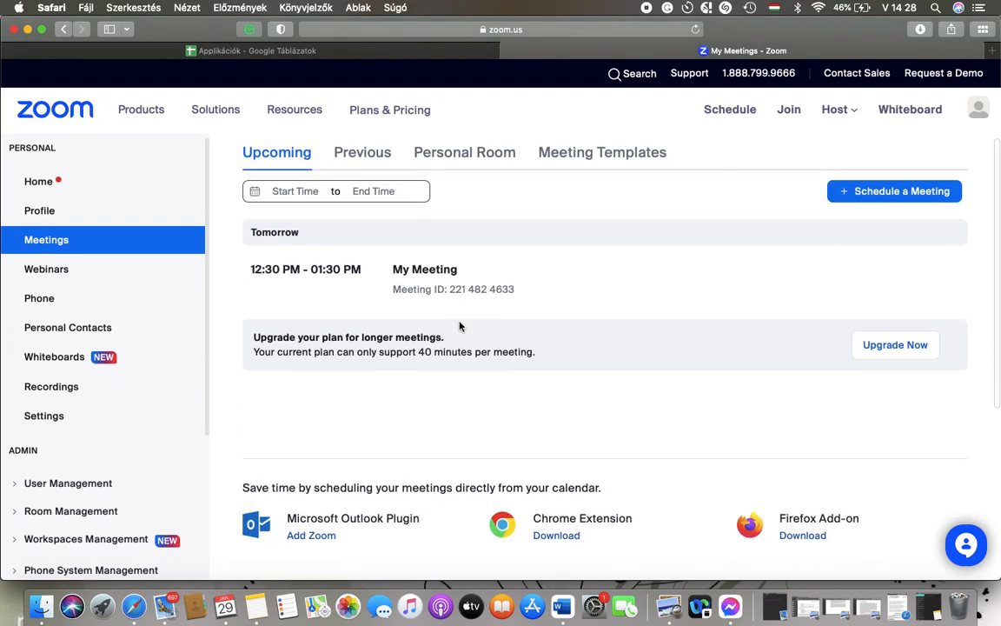
pyautogui.scroll(-3)
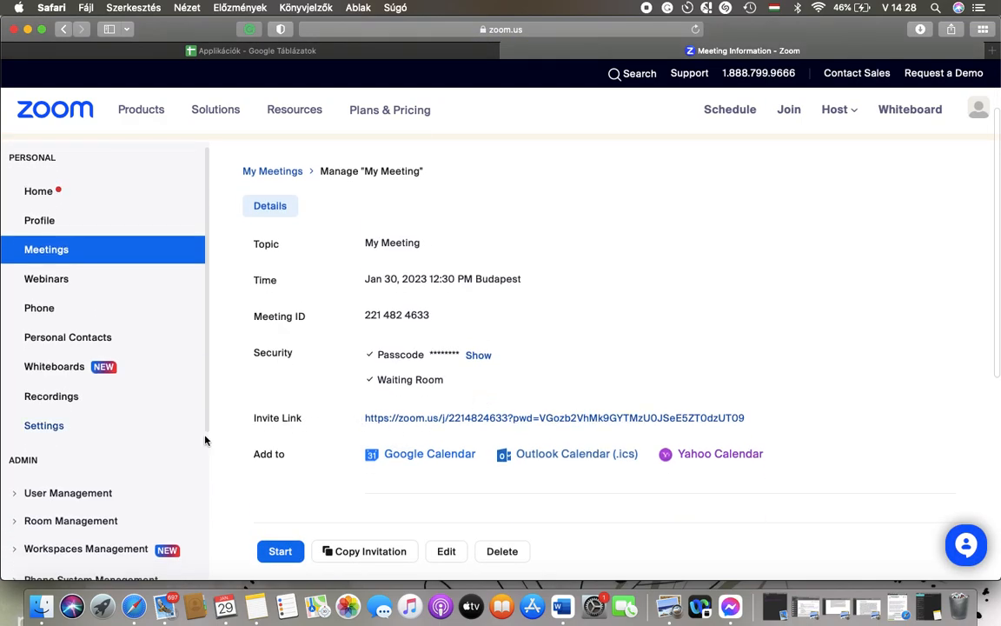
# - Open the invite link in a new tab and bring up the full invitation text
pyautogui.click(280, 551)
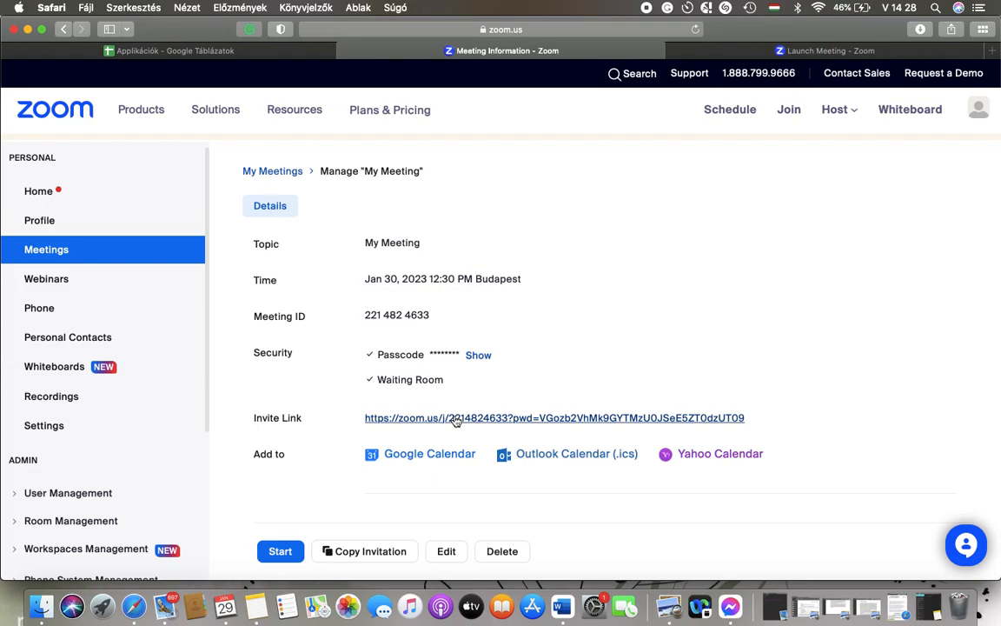
pyautogui.scroll(-3)
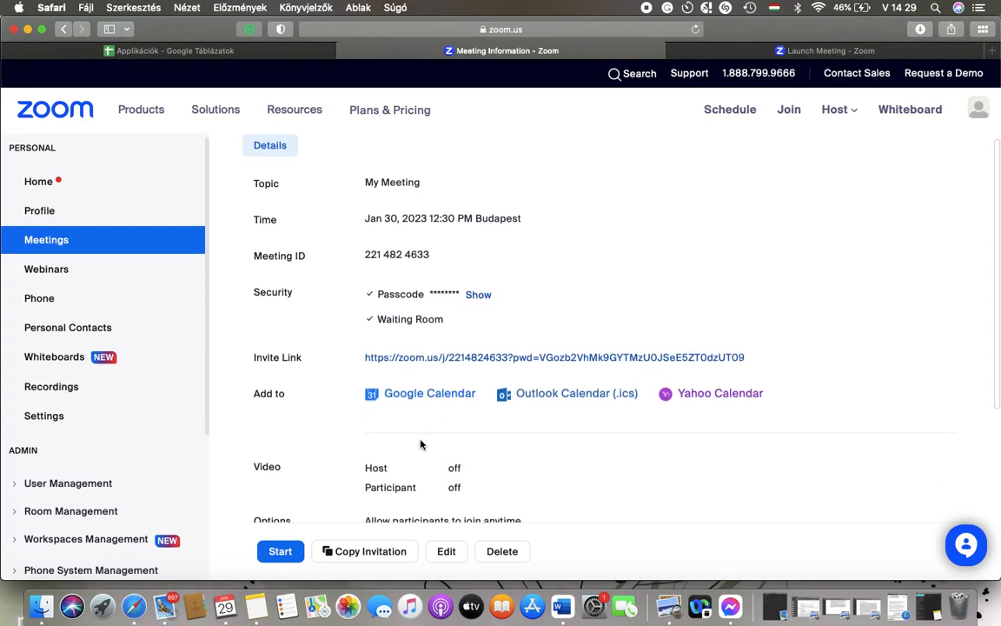
pyautogui.click(369, 551)
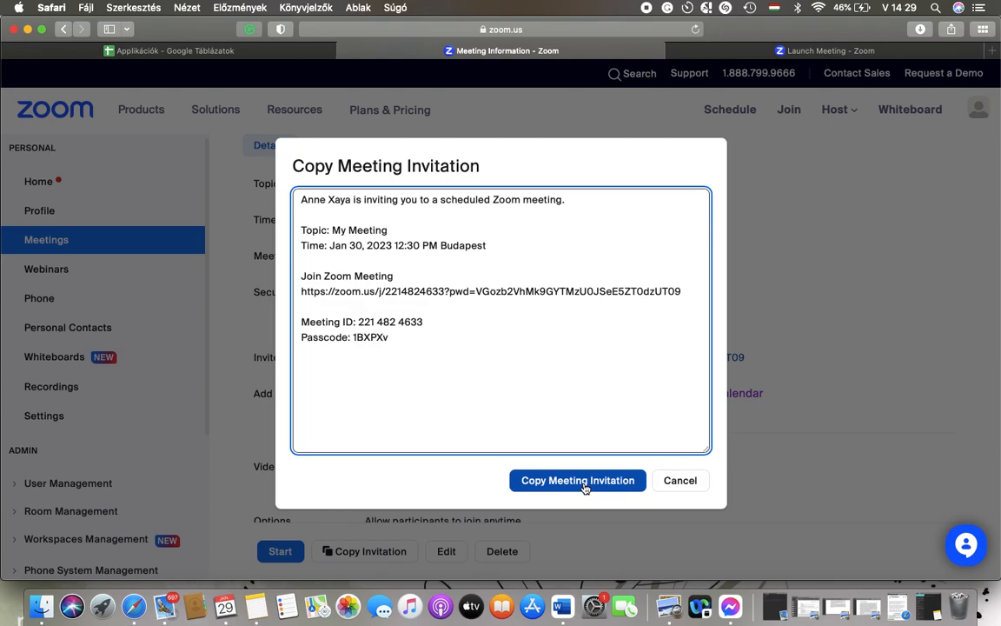
# - Copy the meeting invitation, close the dialog, and dismiss the Pro Tip banner
pyautogui.click(578, 480)
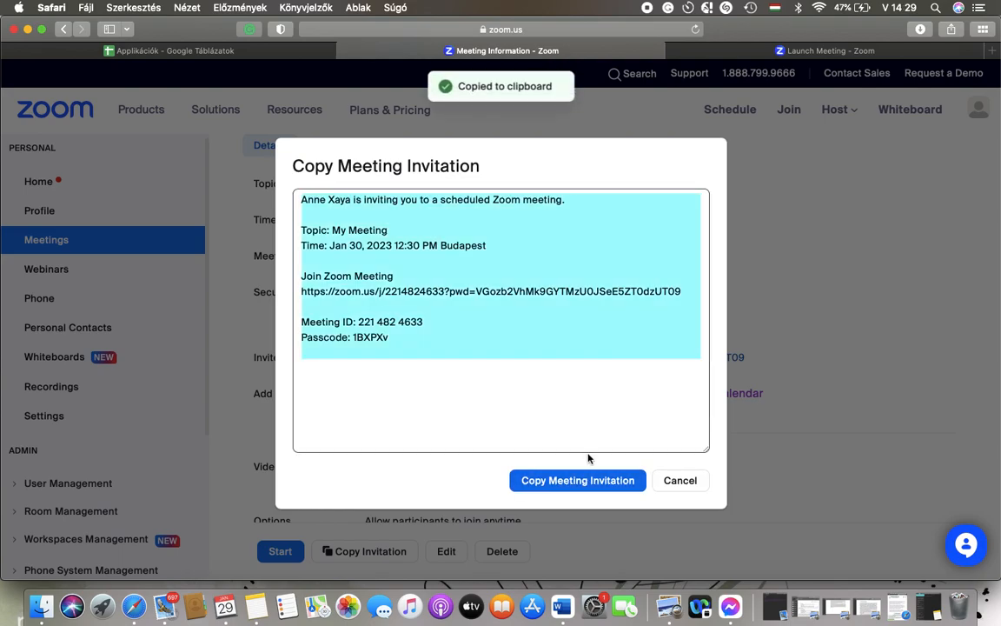
pyautogui.moveTo(698, 255)
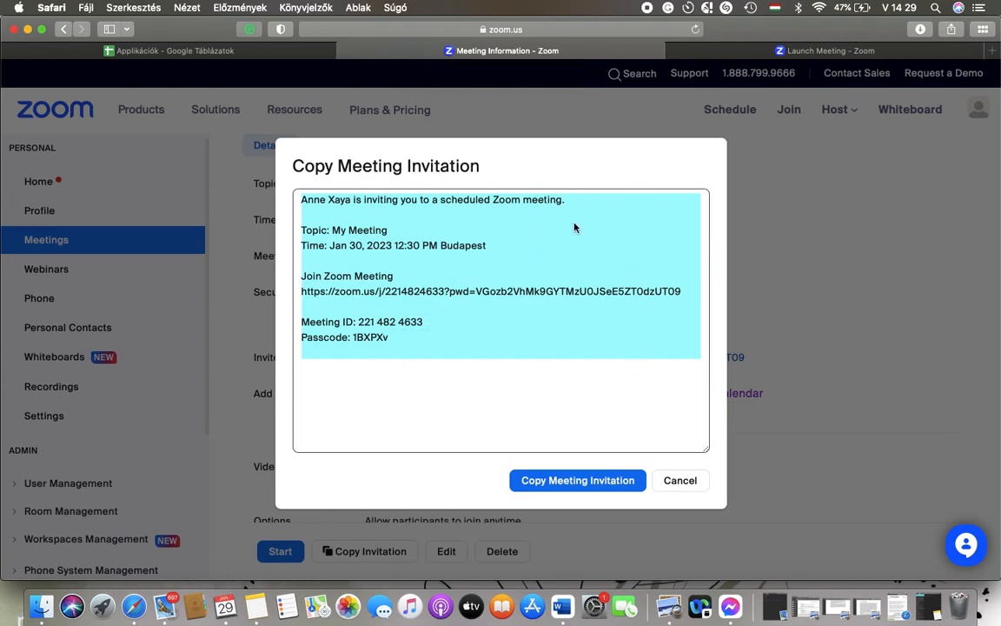
pyautogui.click(680, 479)
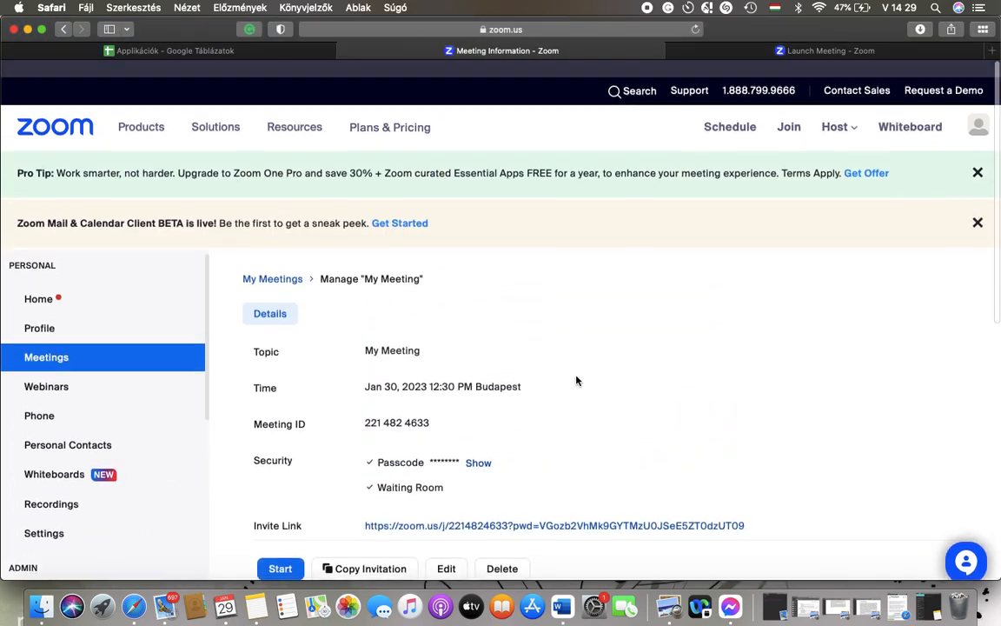
pyautogui.click(977, 172)
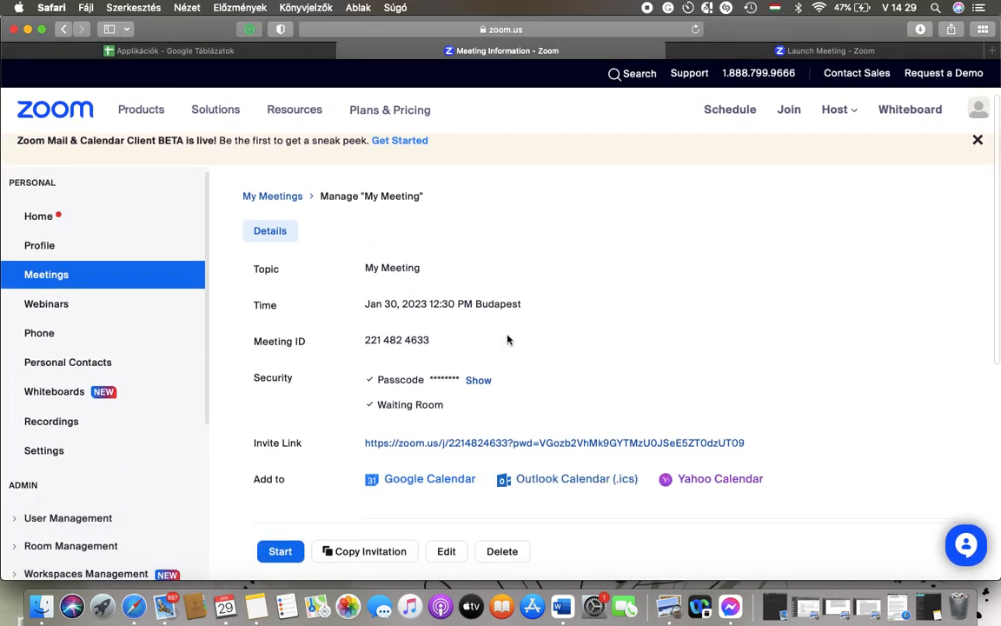
pyautogui.scroll(-3)
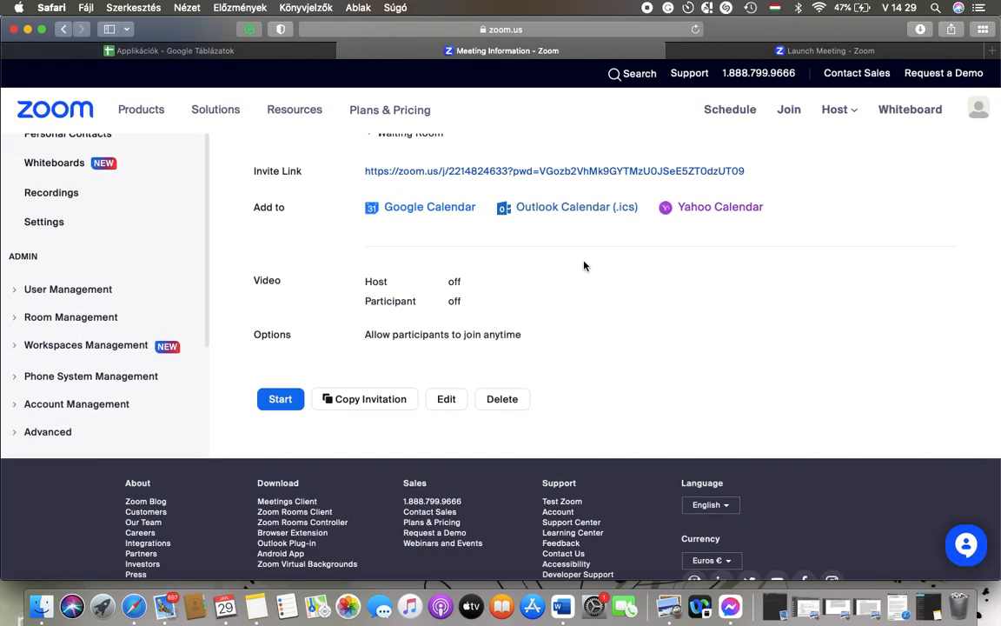